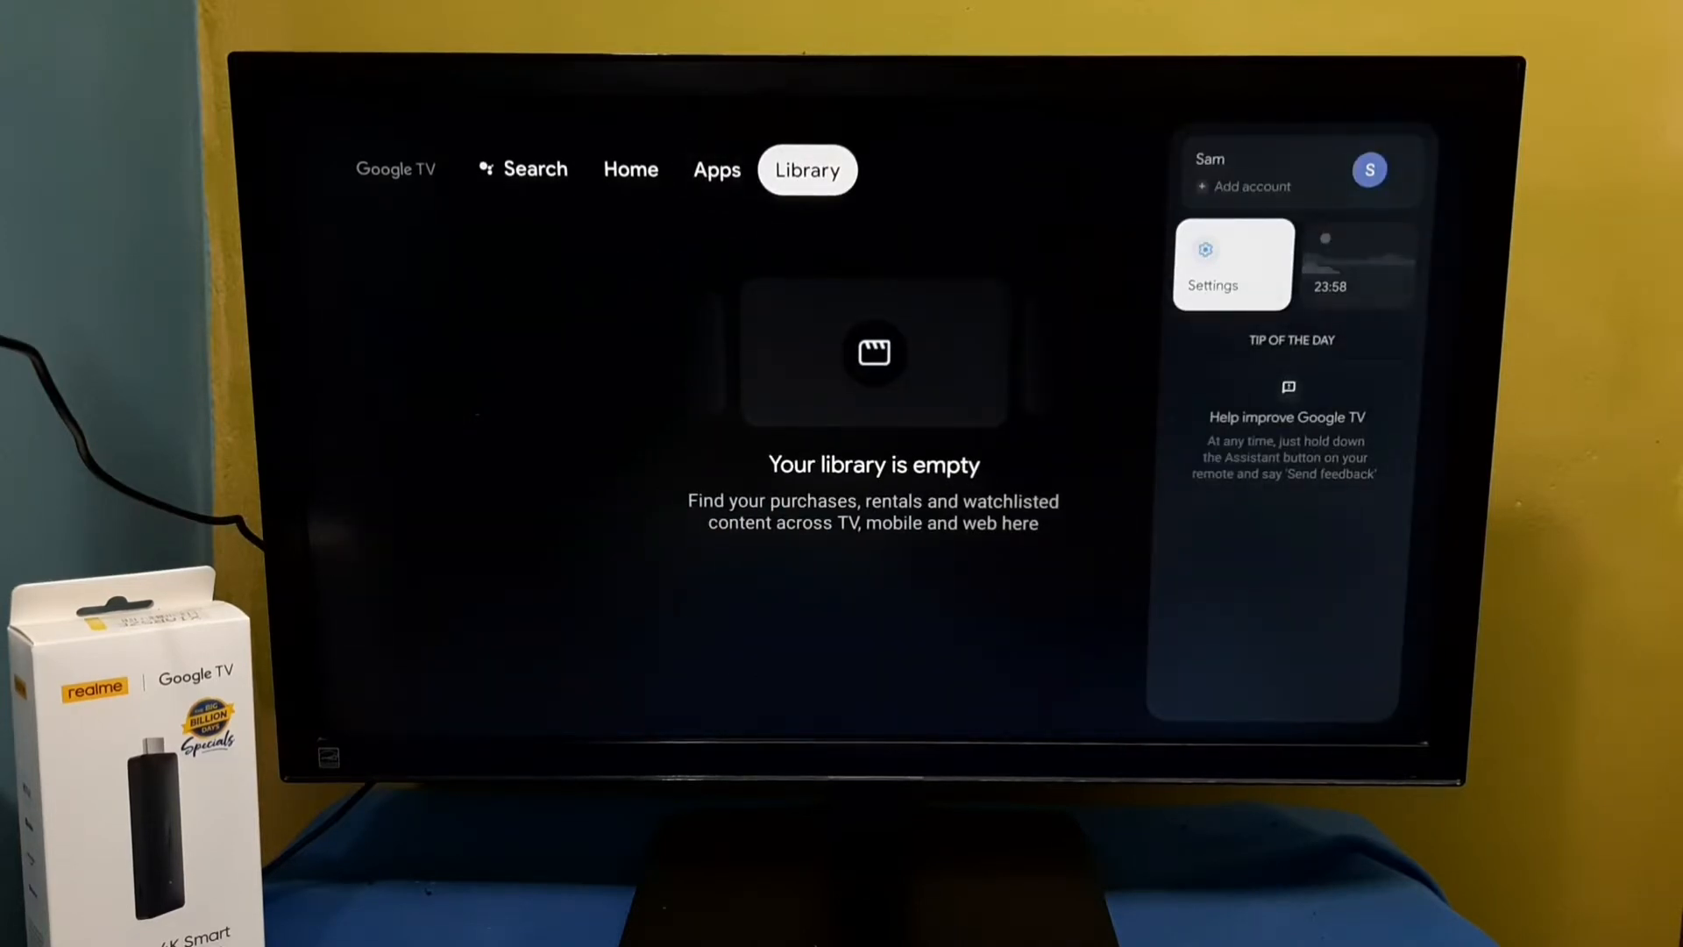
# - Open Settings from the quick settings panel and go to the Apps section
pyautogui.click(1212, 262)
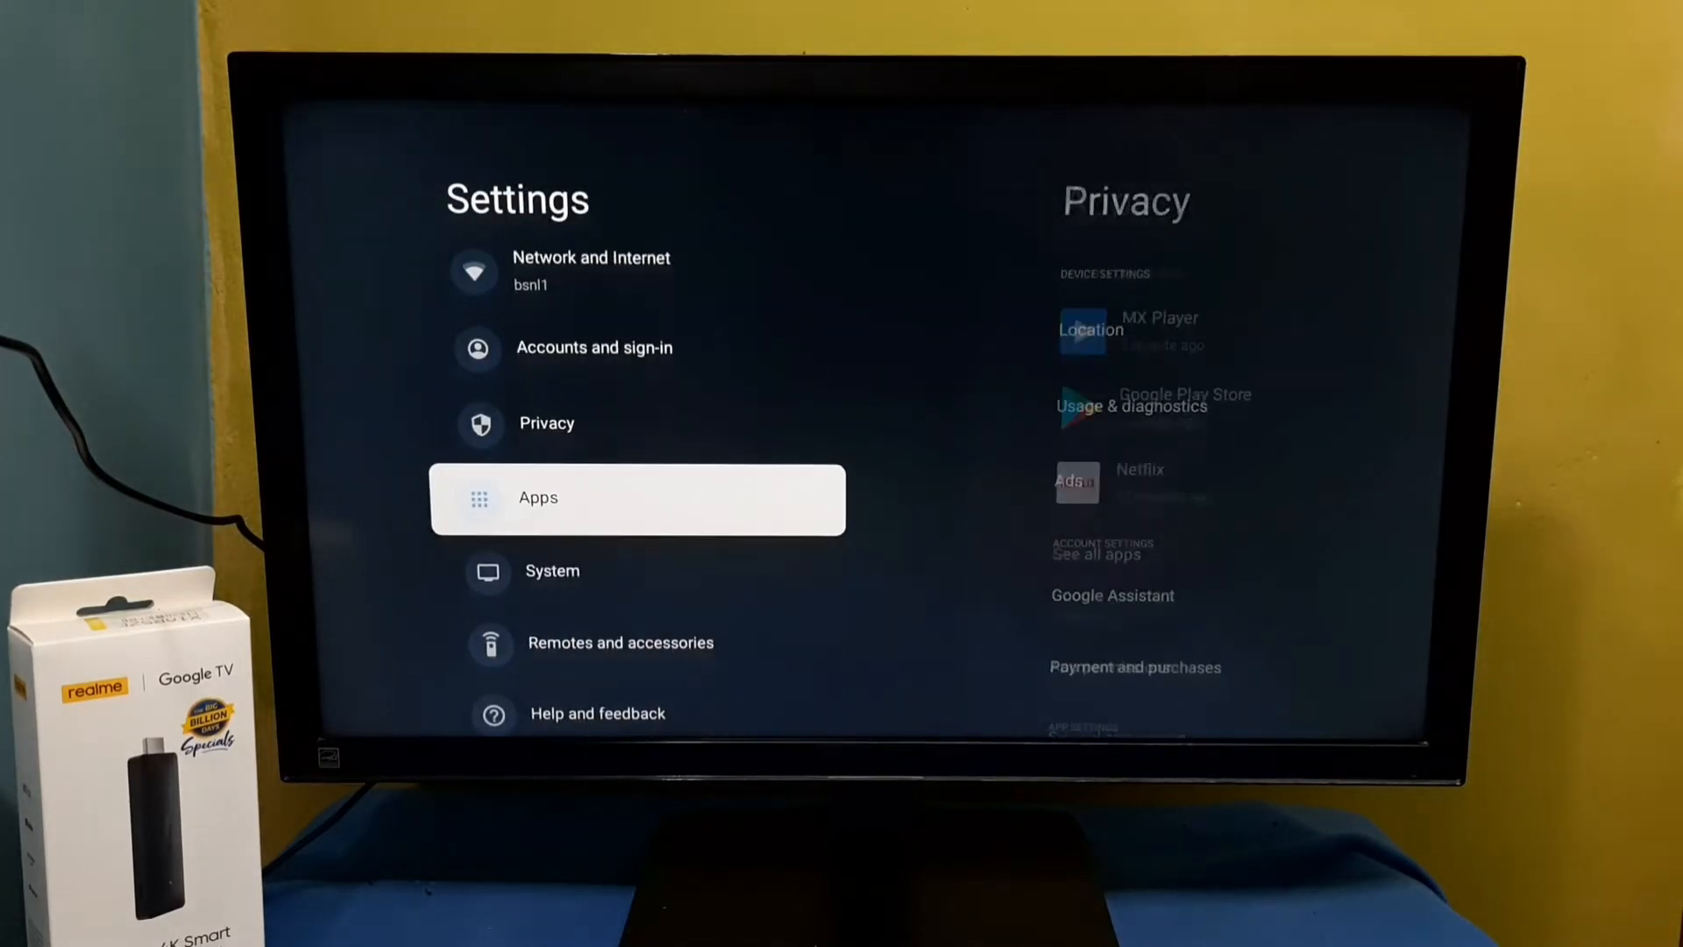
pyautogui.click(637, 498)
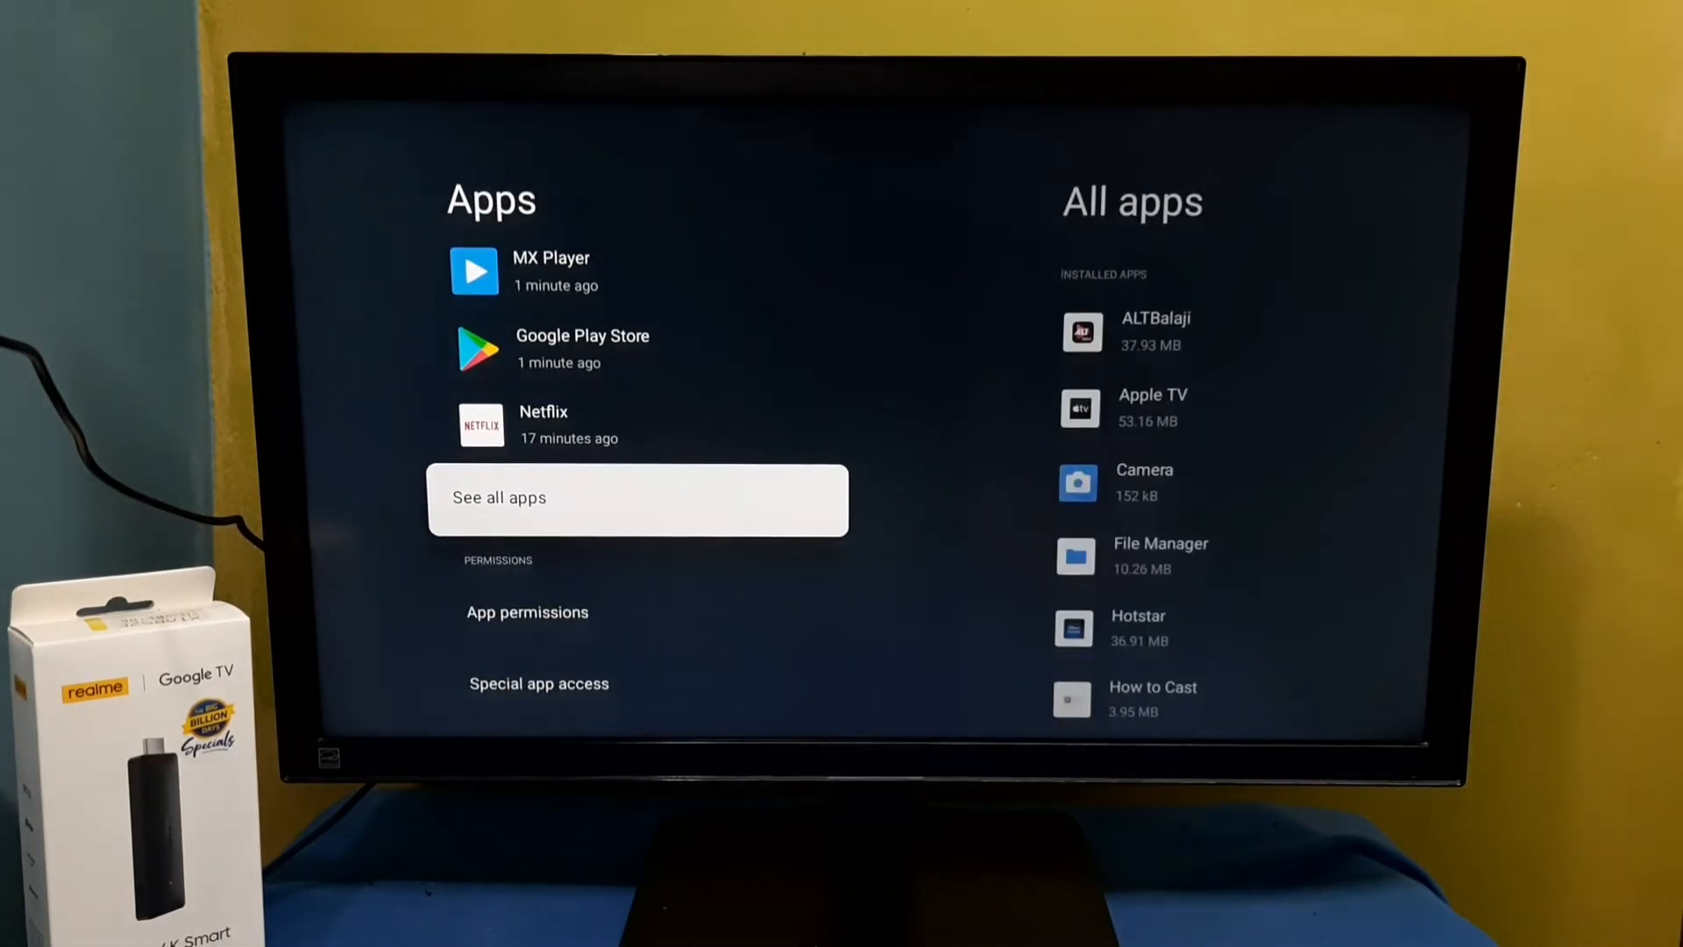
# - Show all installed apps and open the Send Files To TV app info page
pyautogui.click(636, 497)
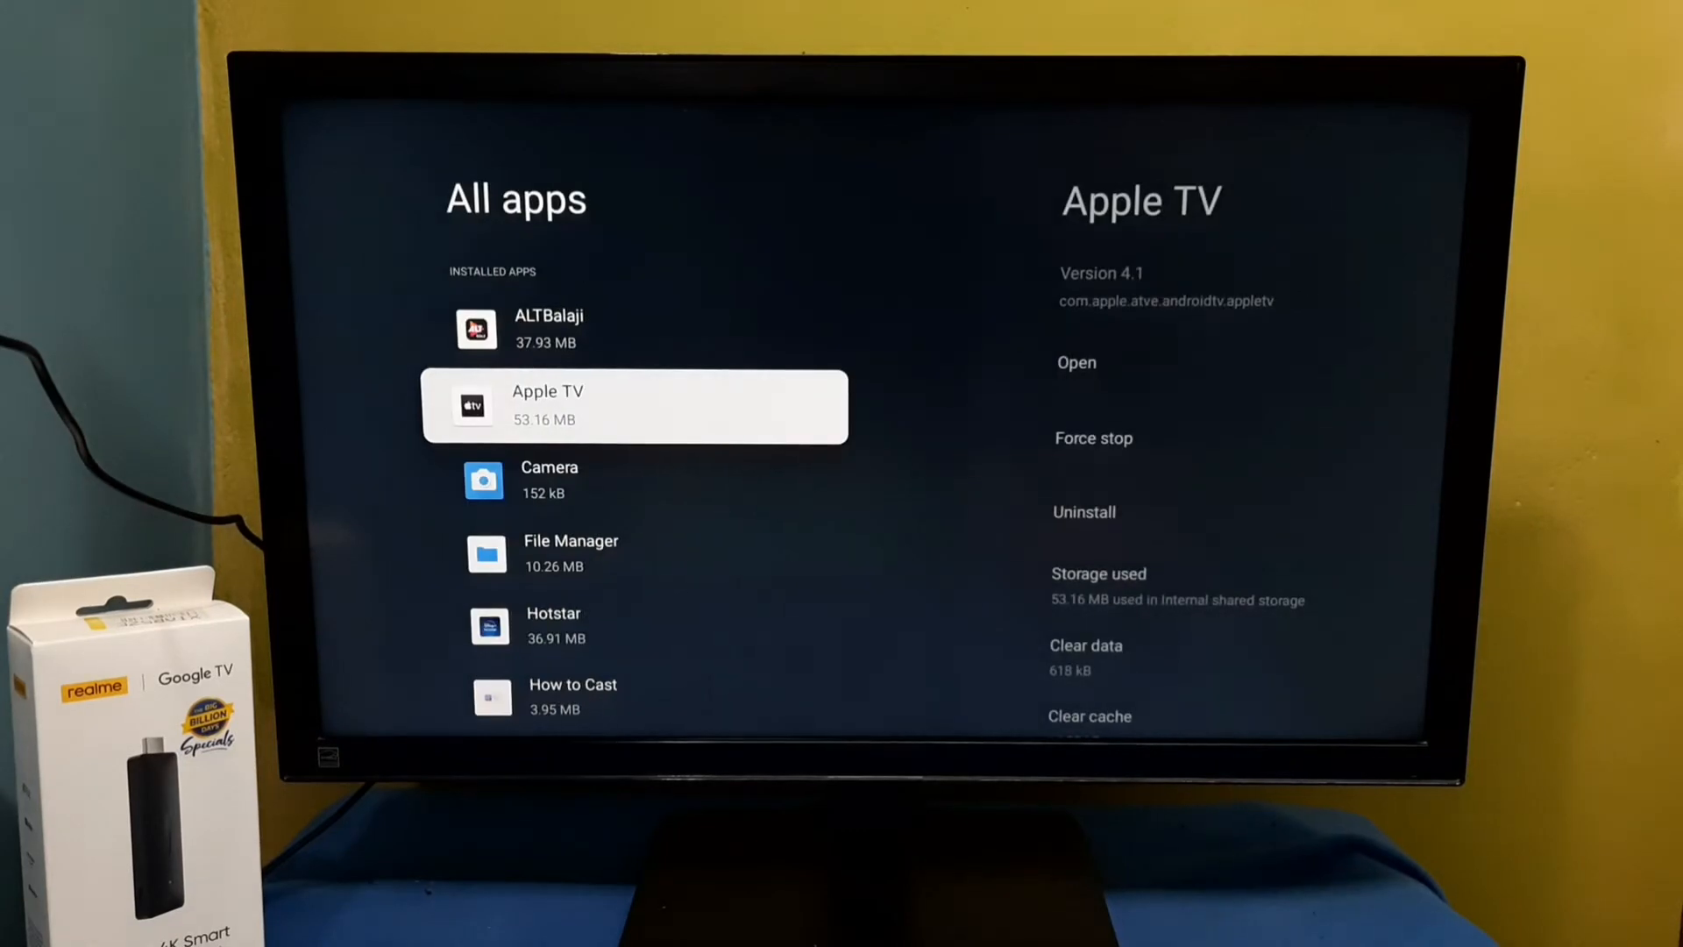
pyautogui.scroll(-3)
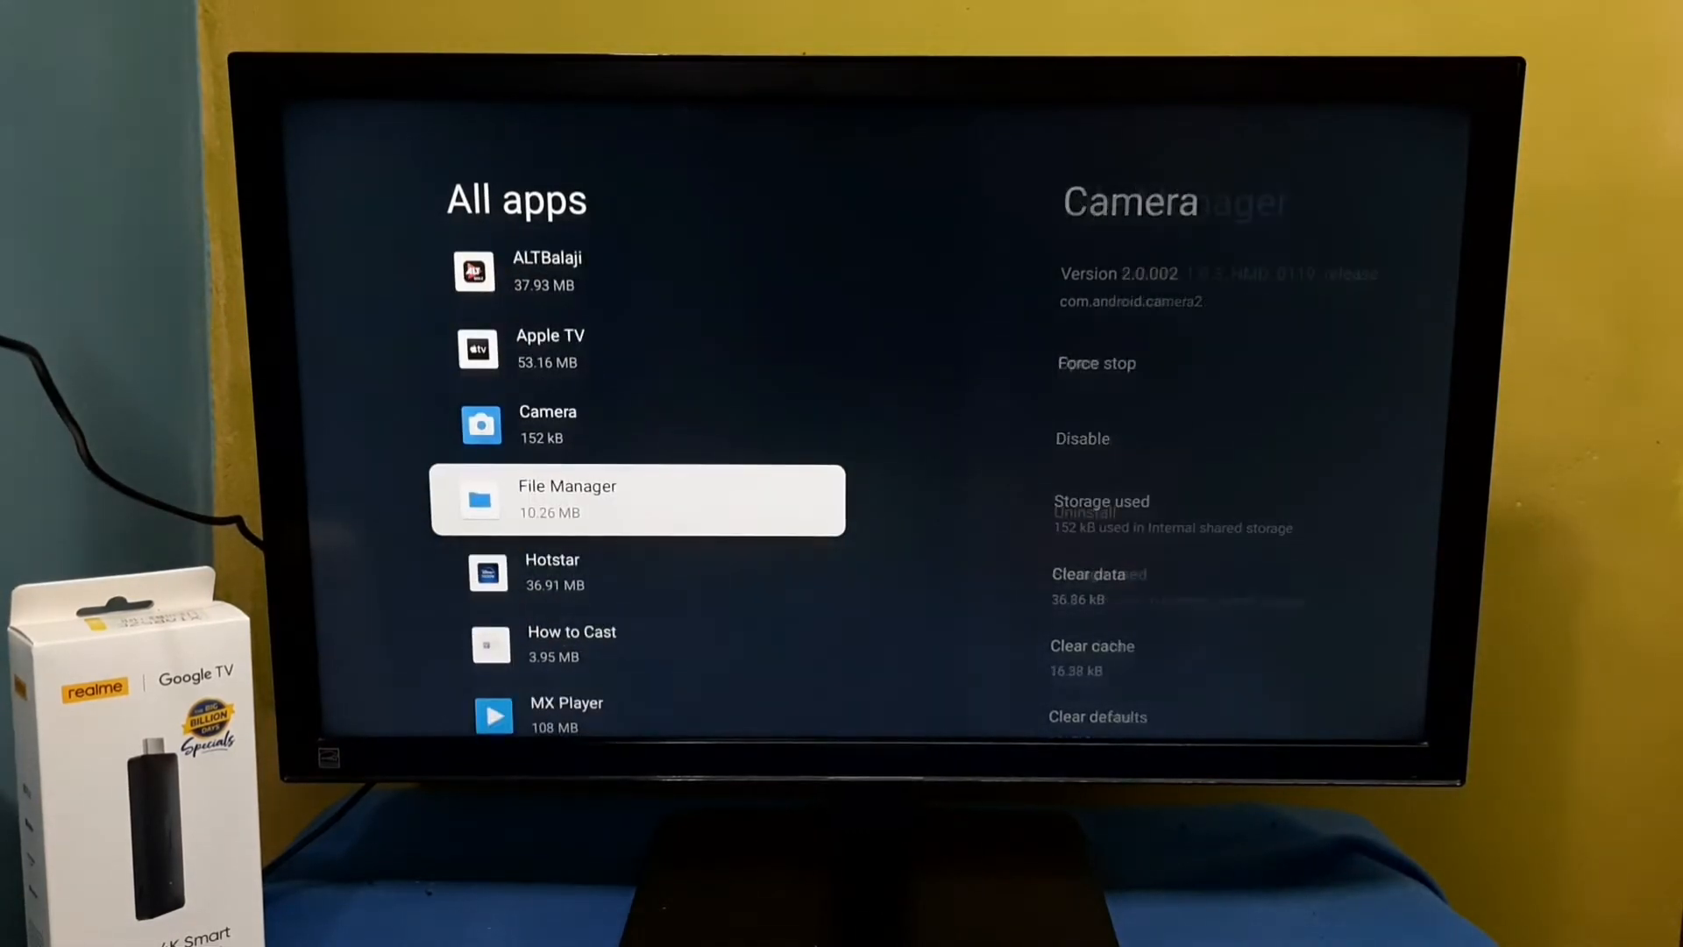
pyautogui.scroll(-3)
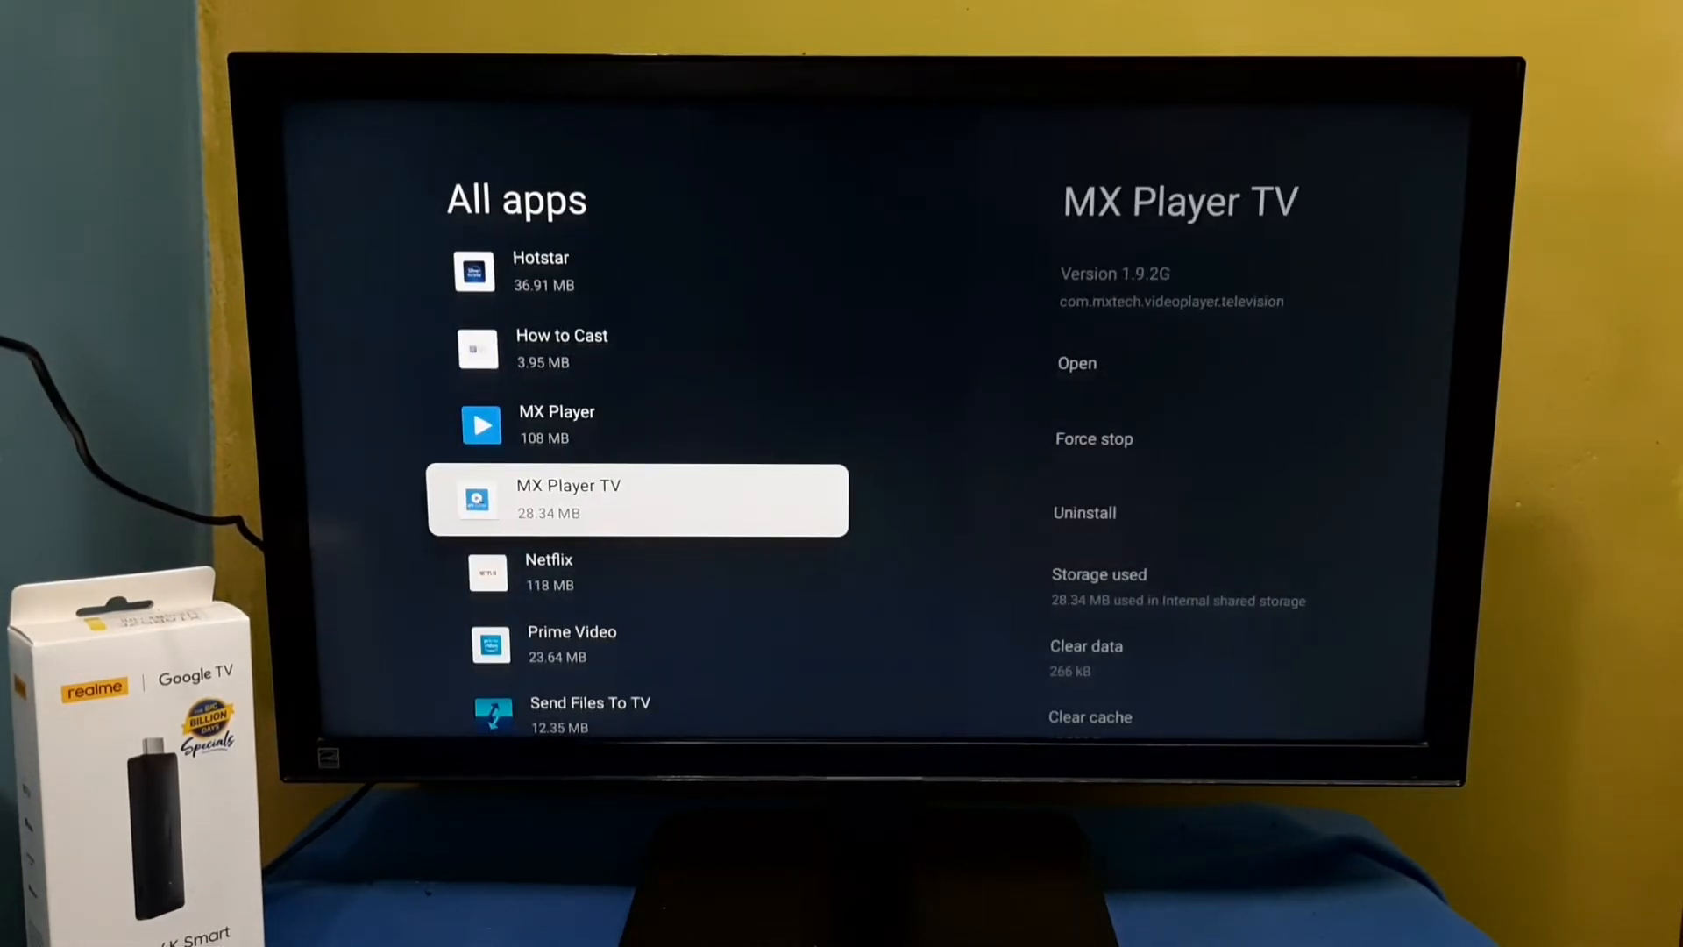
pyautogui.scroll(-3)
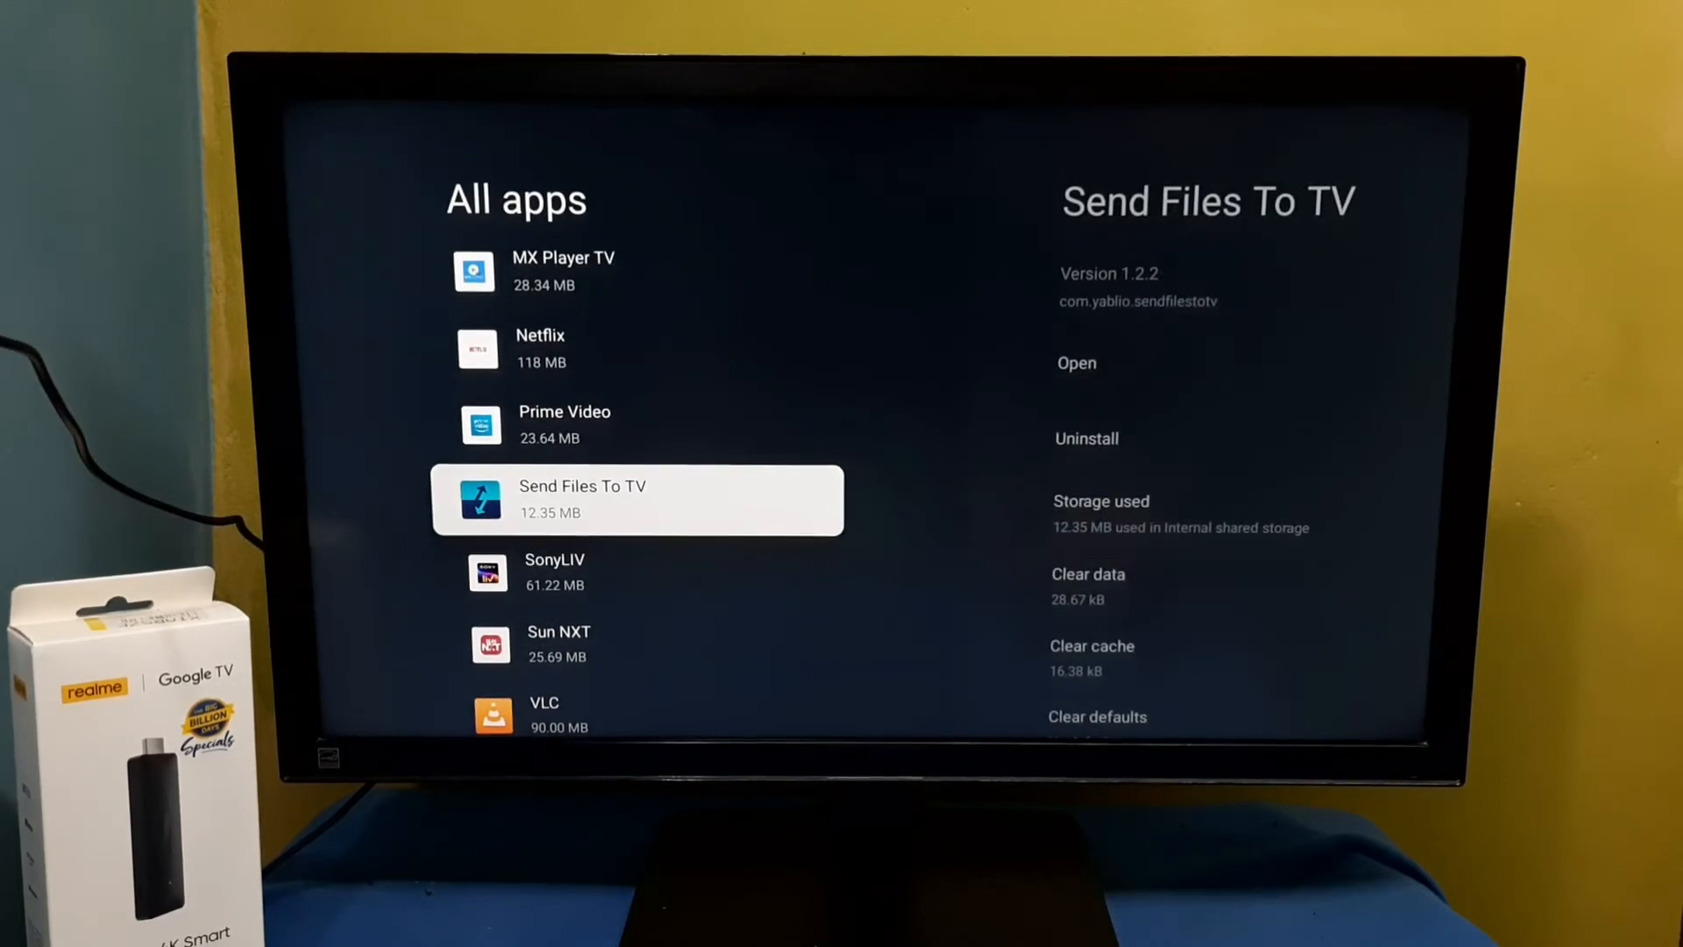
pyautogui.click(637, 500)
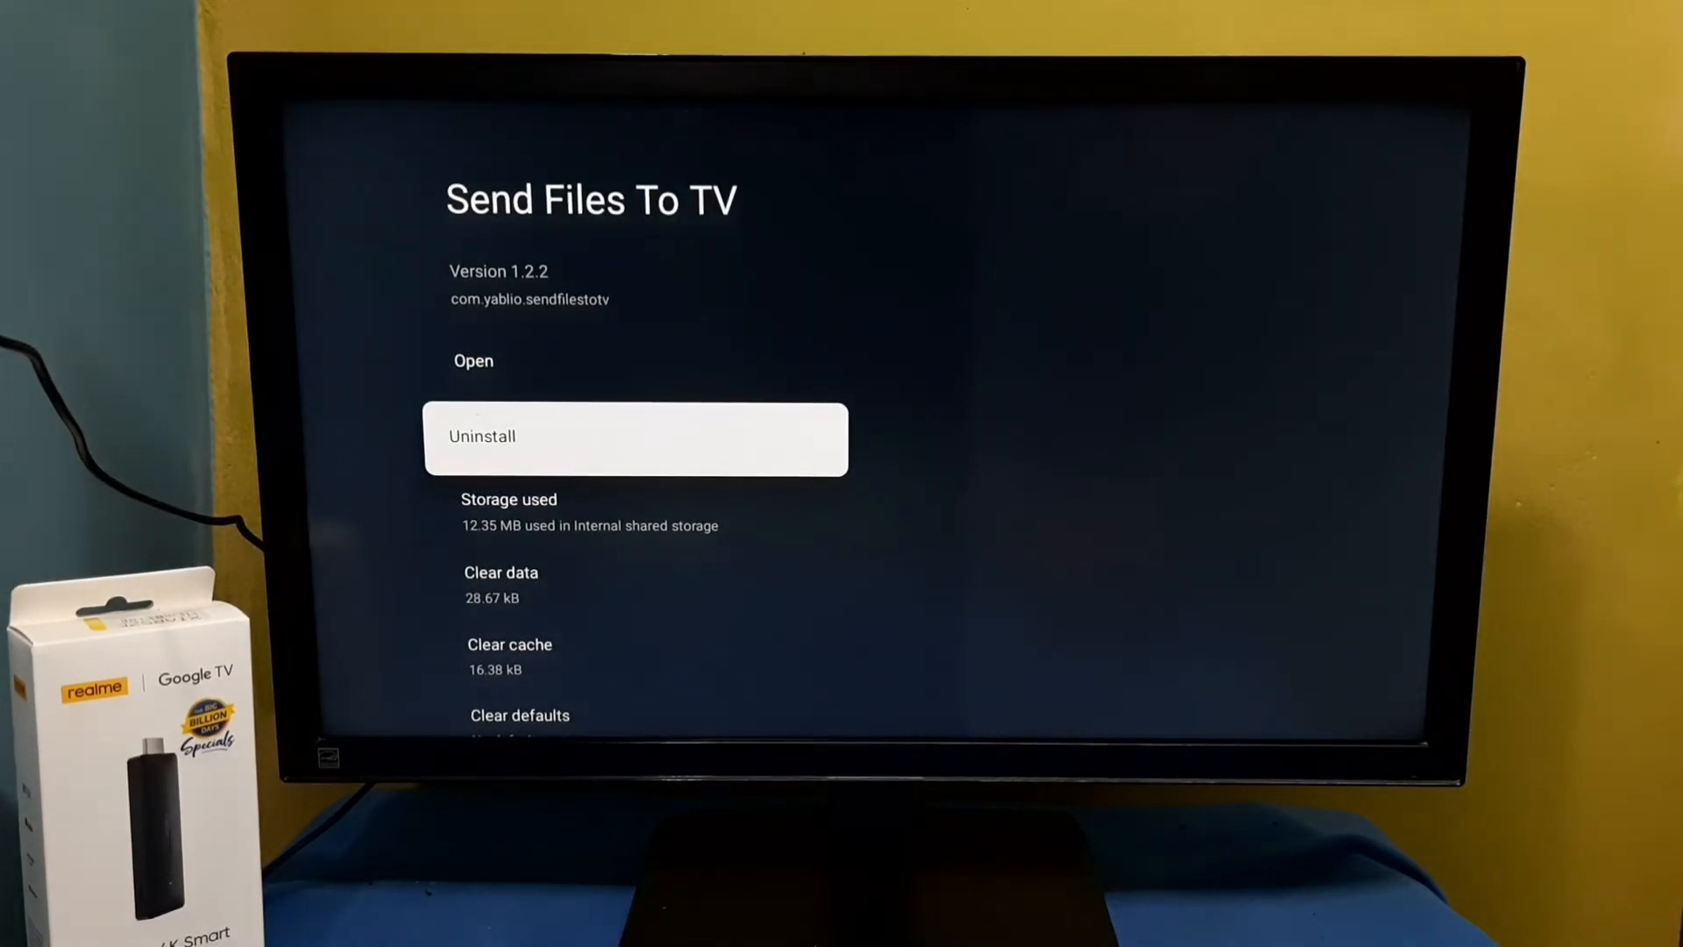
# - Uninstall Send Files To TV from its app info page
pyautogui.click(635, 435)
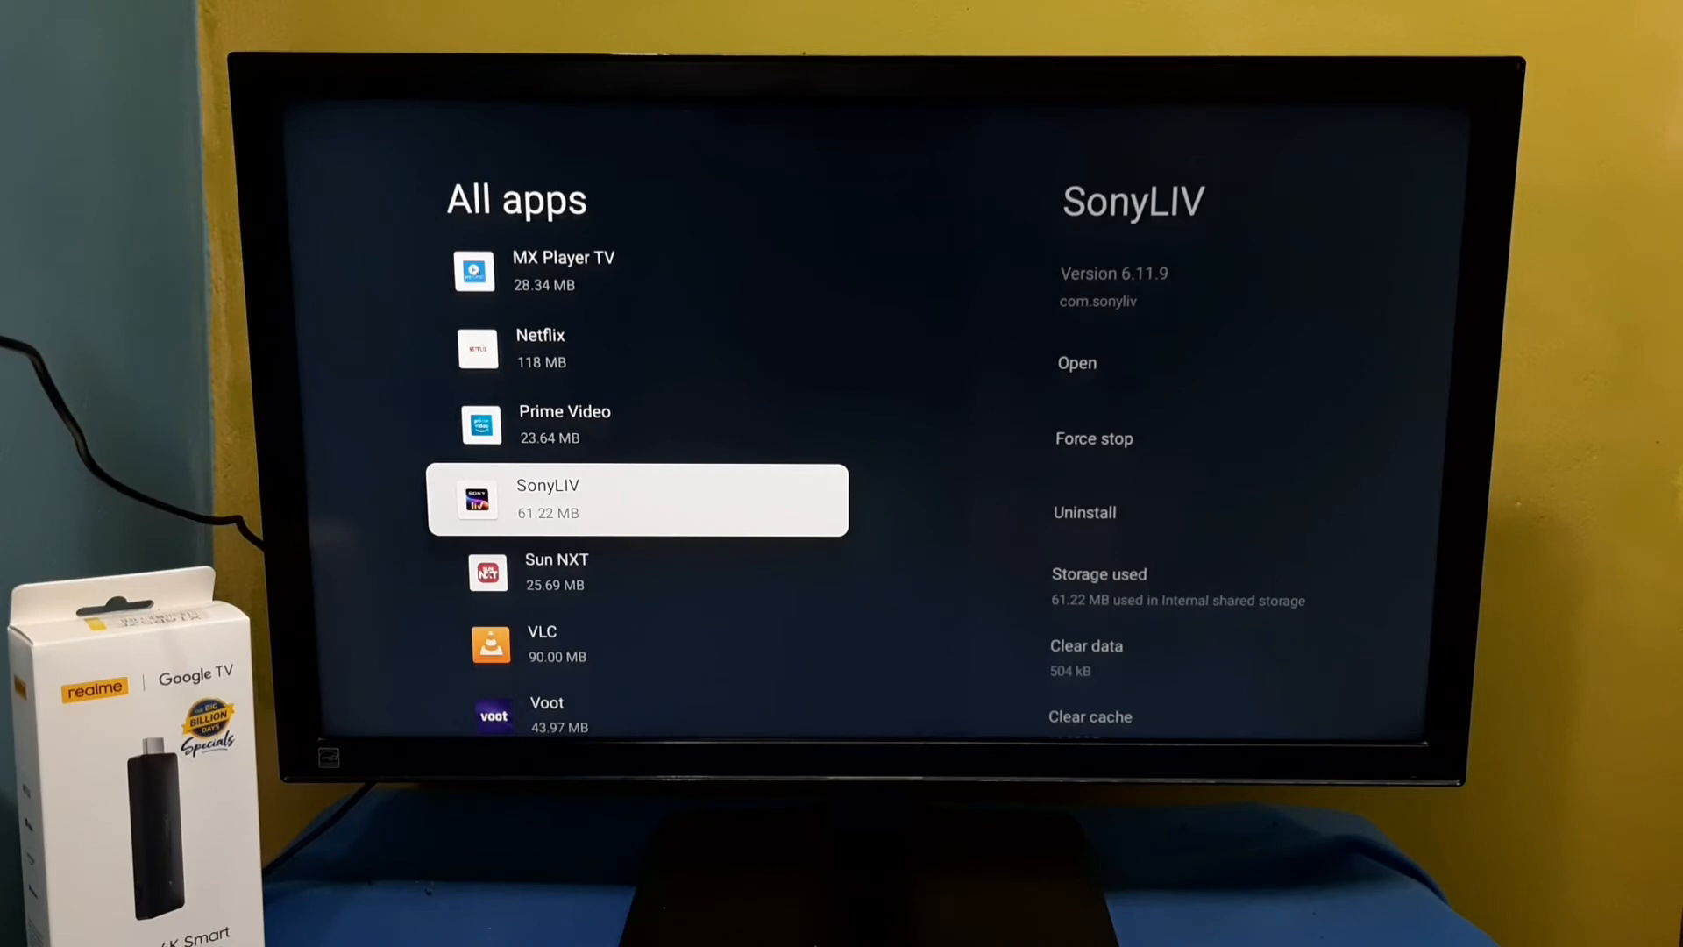
# - From the Apps tab's Tools category, start installing Send files to TV
pyautogui.press('Back')
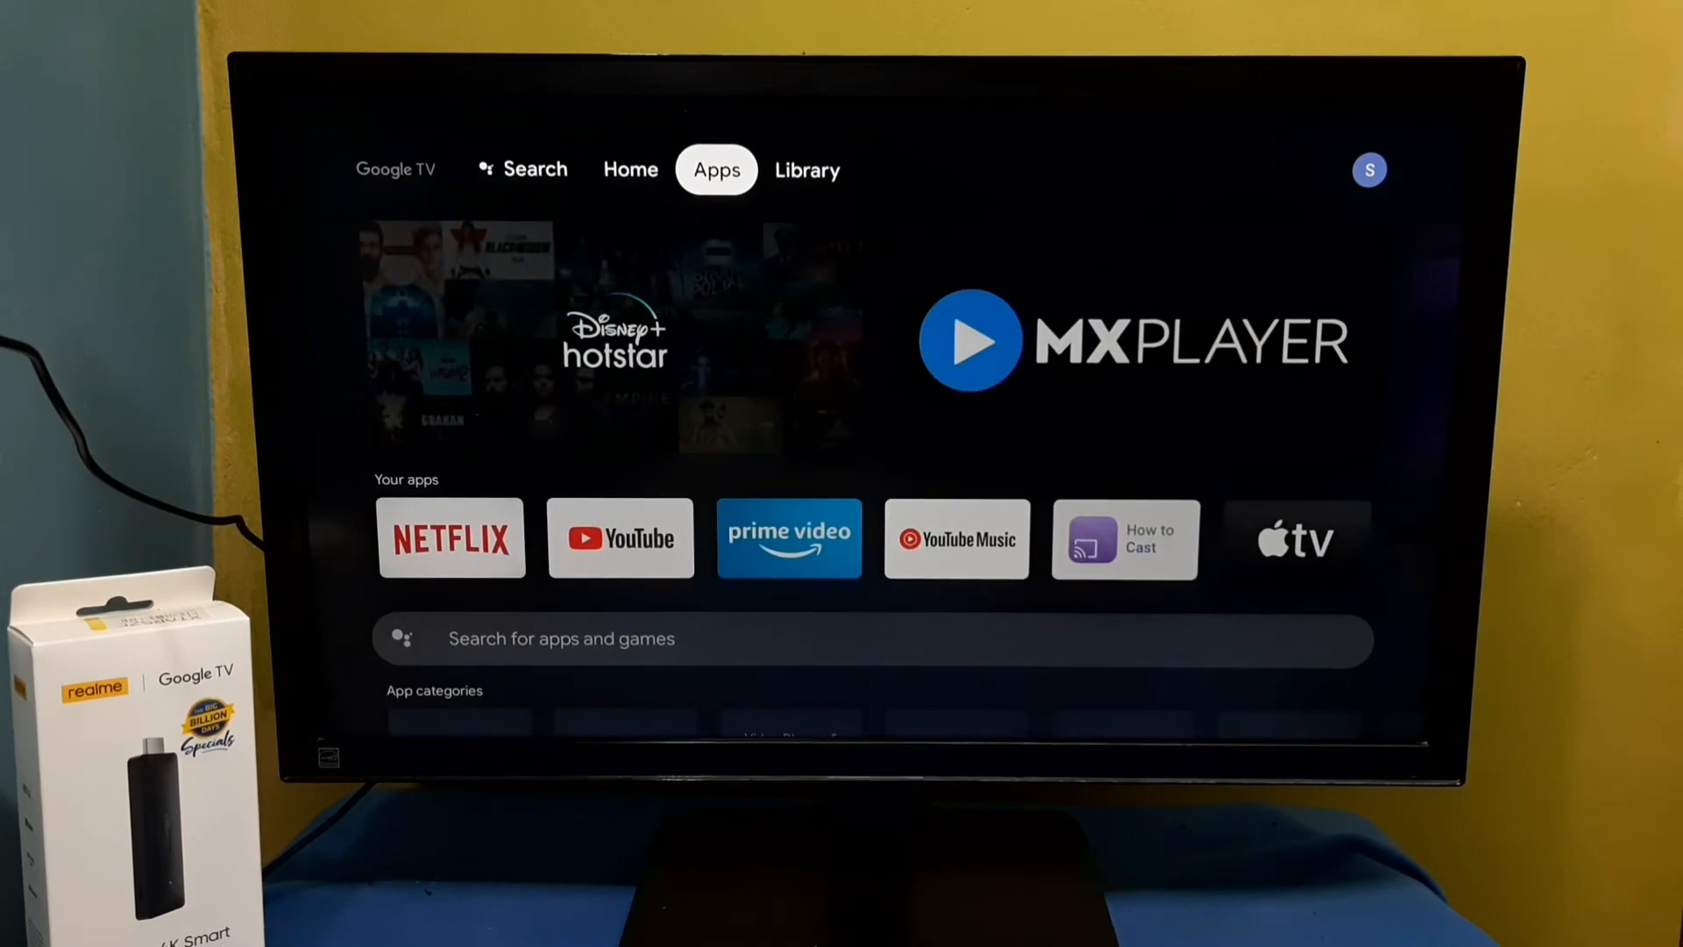
pyautogui.scroll(-3)
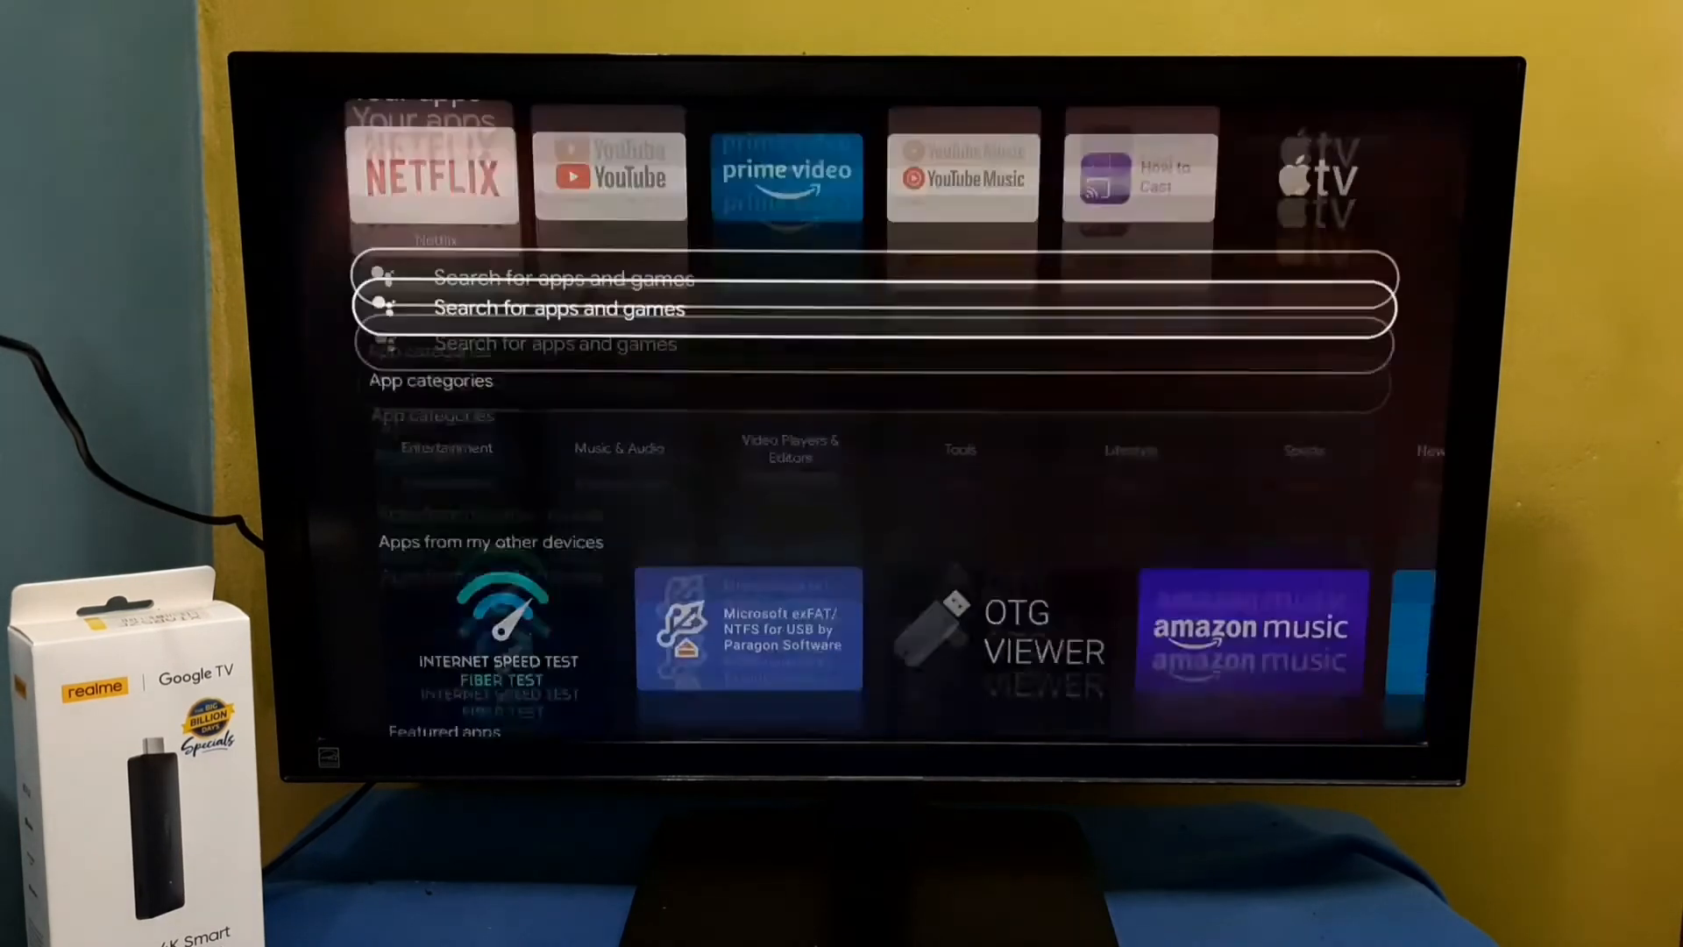
pyautogui.scroll(-3)
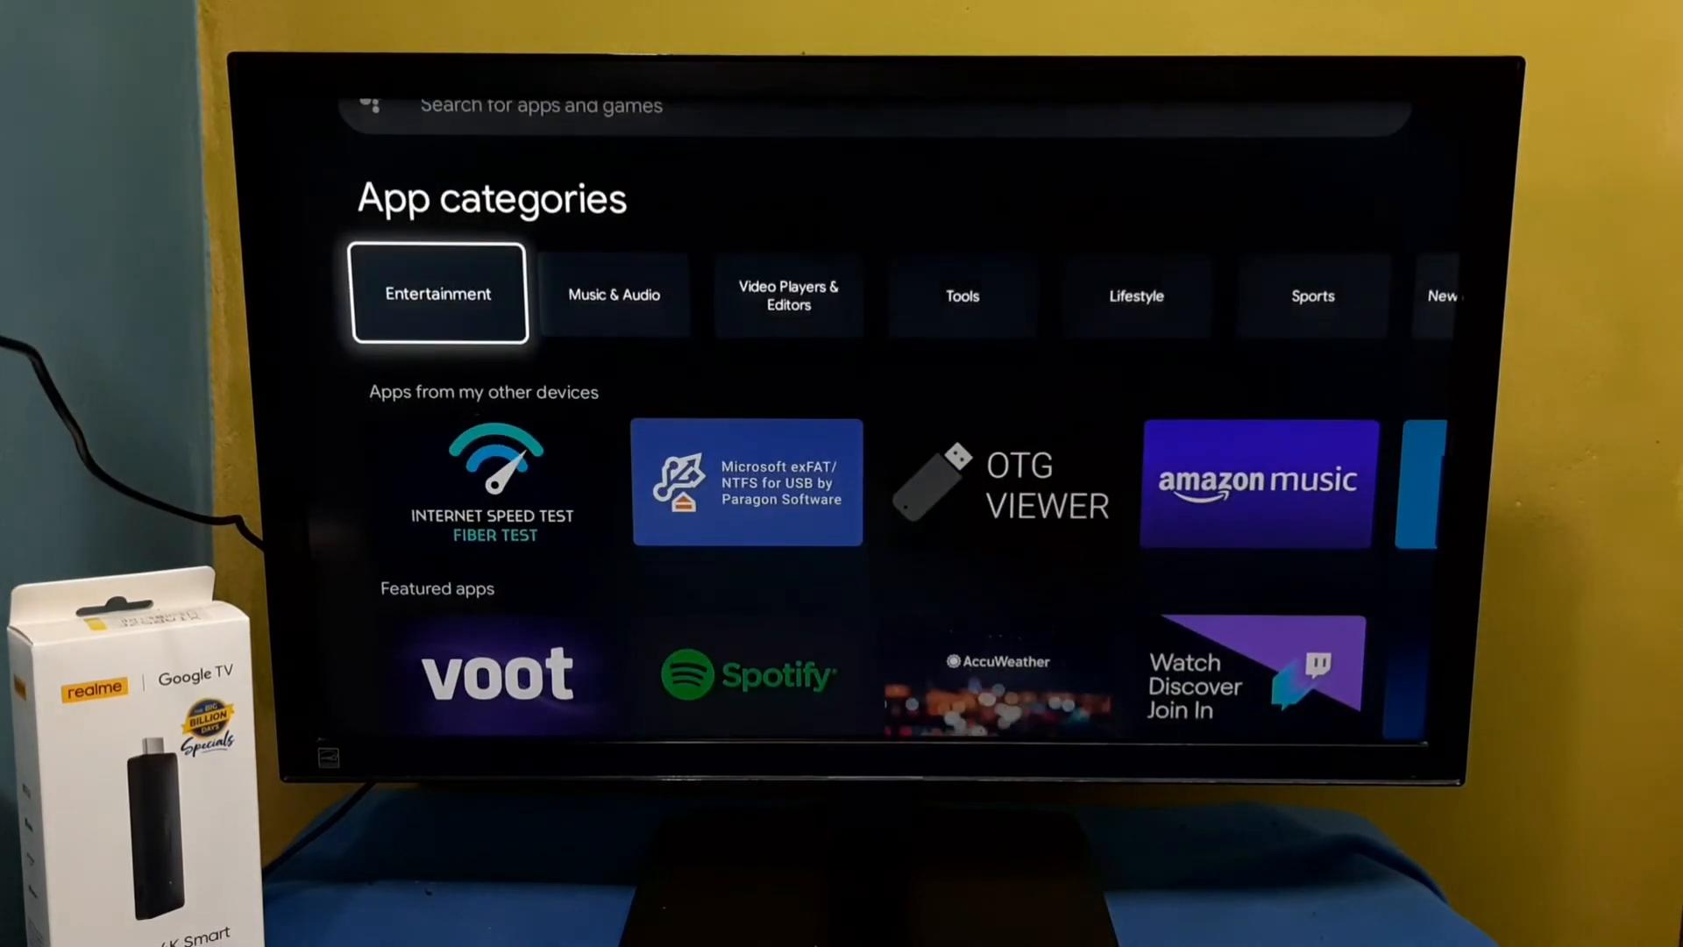
pyautogui.hscroll(3)
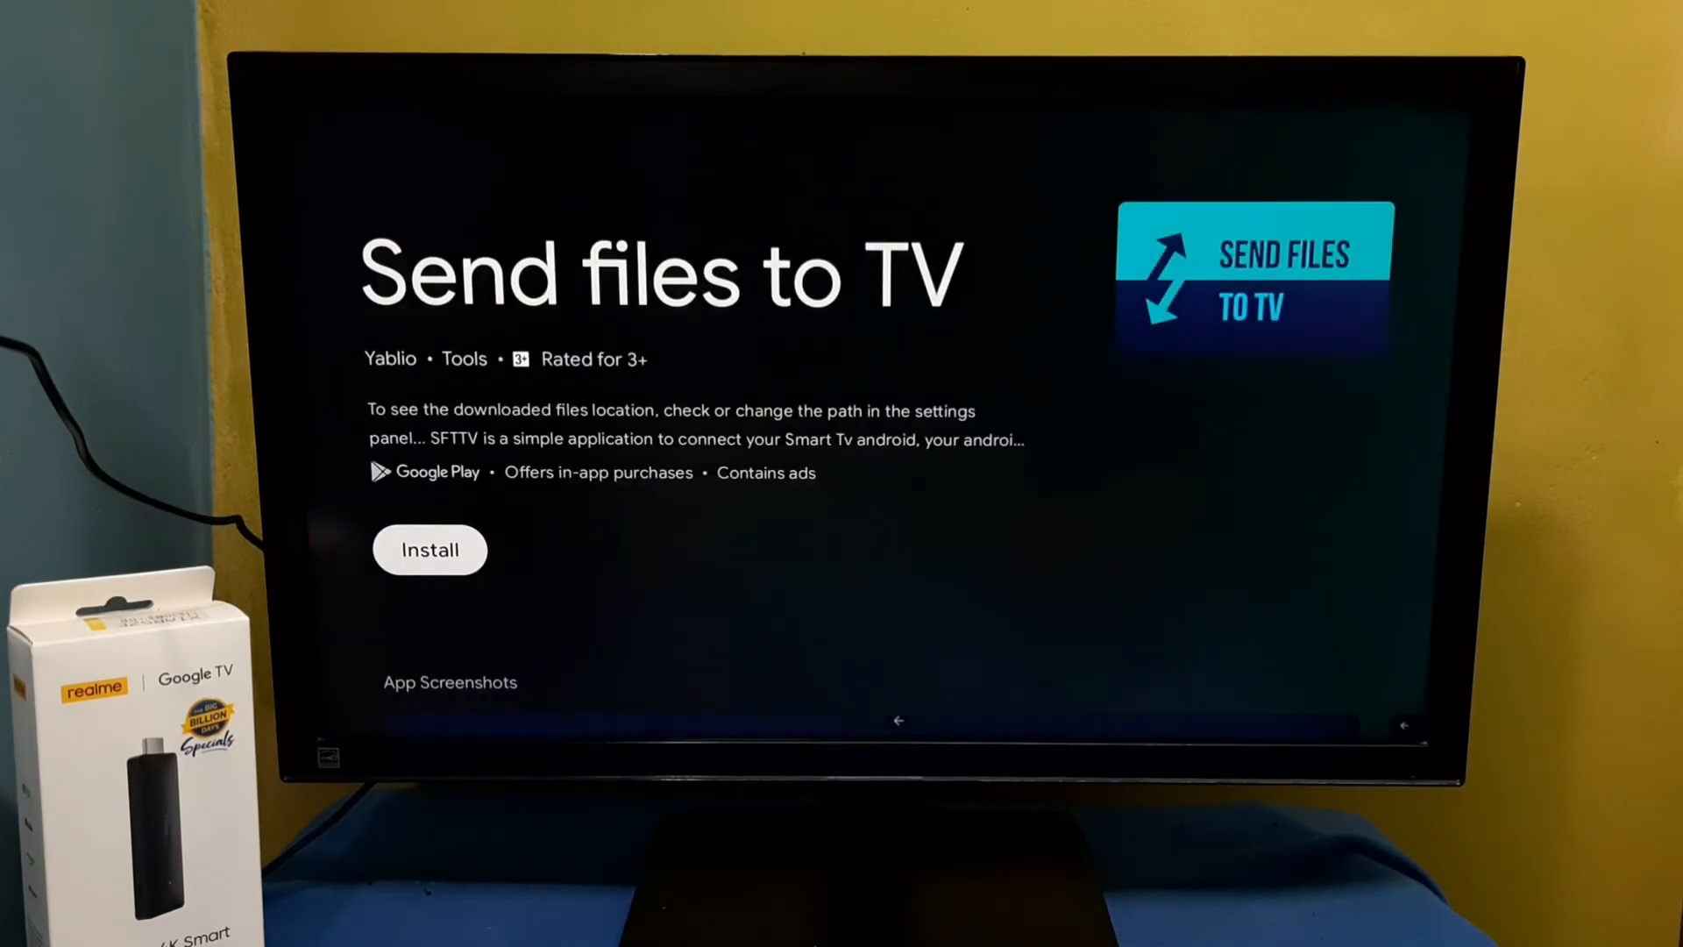
pyautogui.click(430, 549)
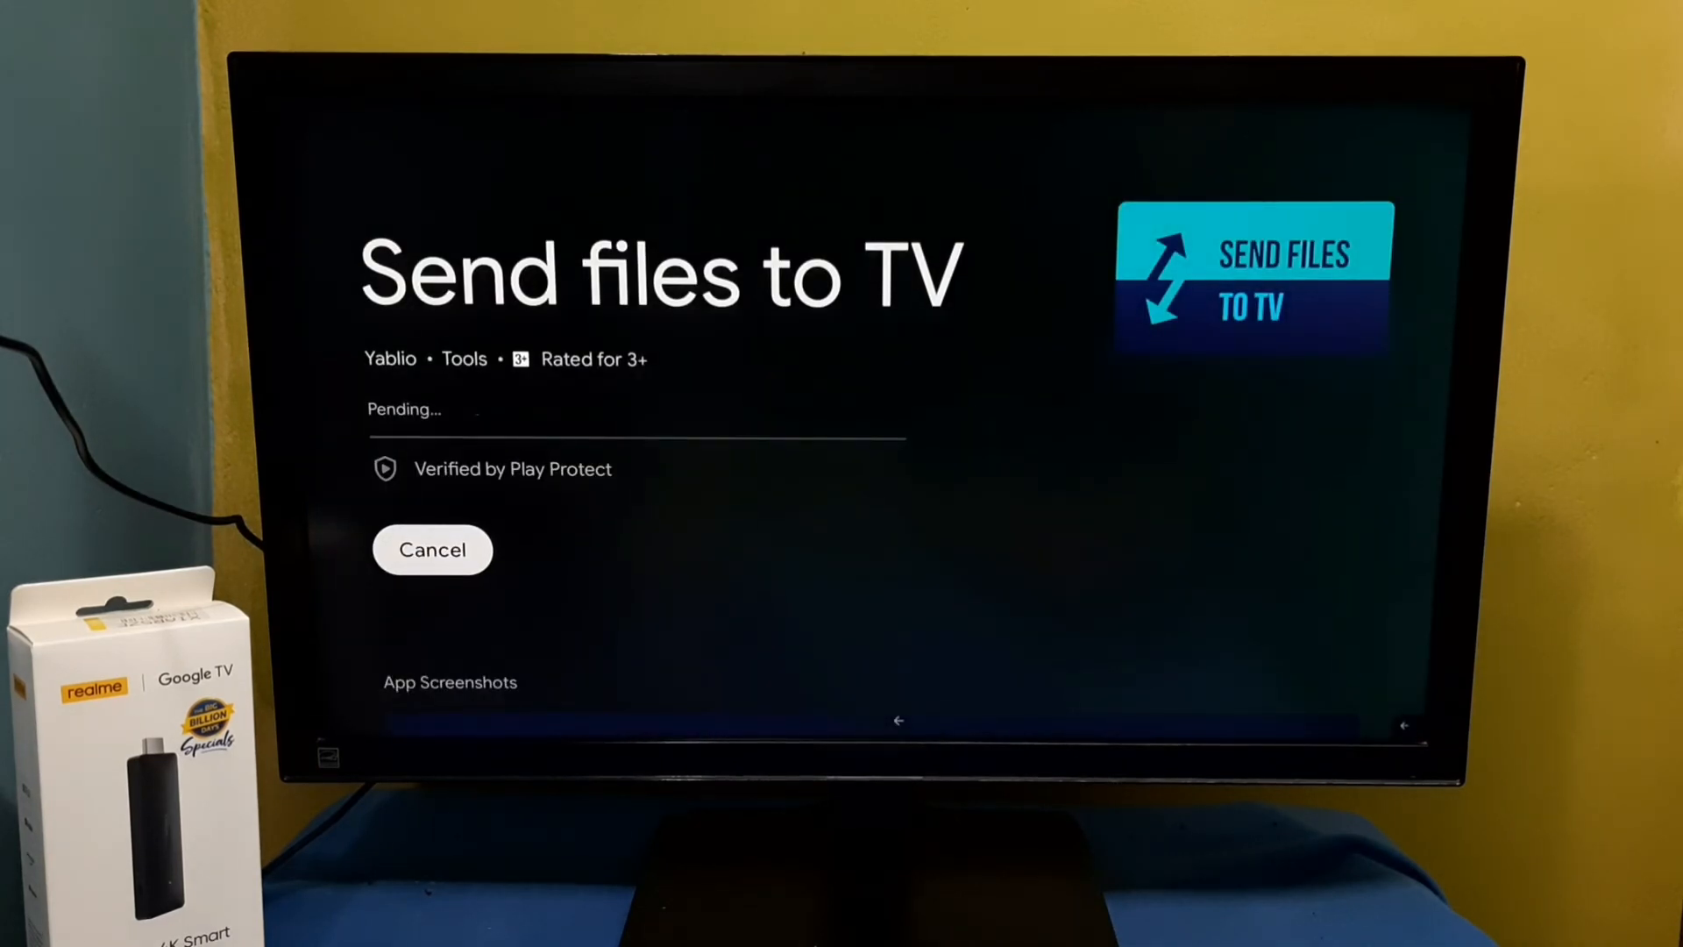